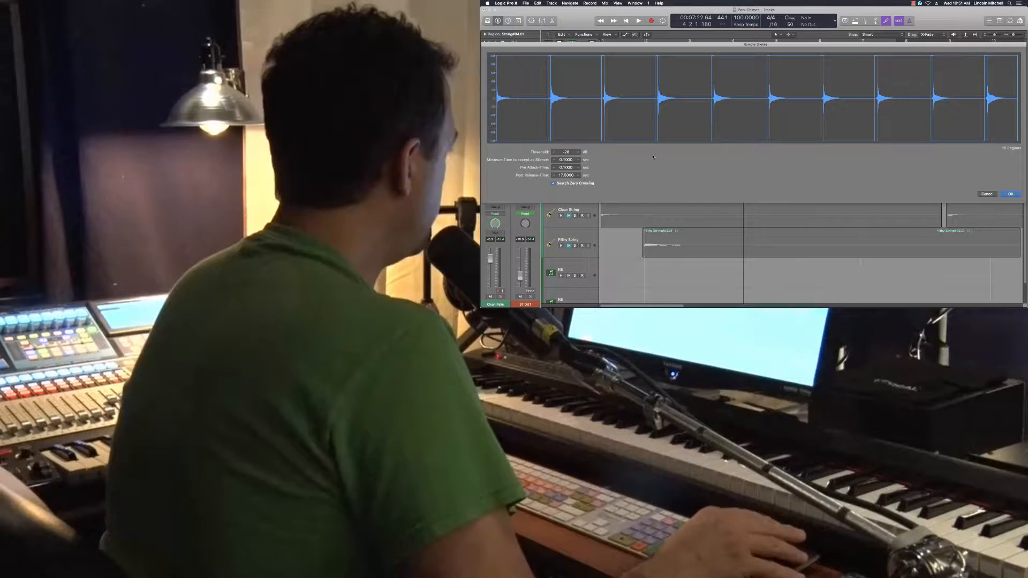
Clear the Post Release-Time field to enter a smaller value.
{"action": "key", "text": "ctrl+x"}
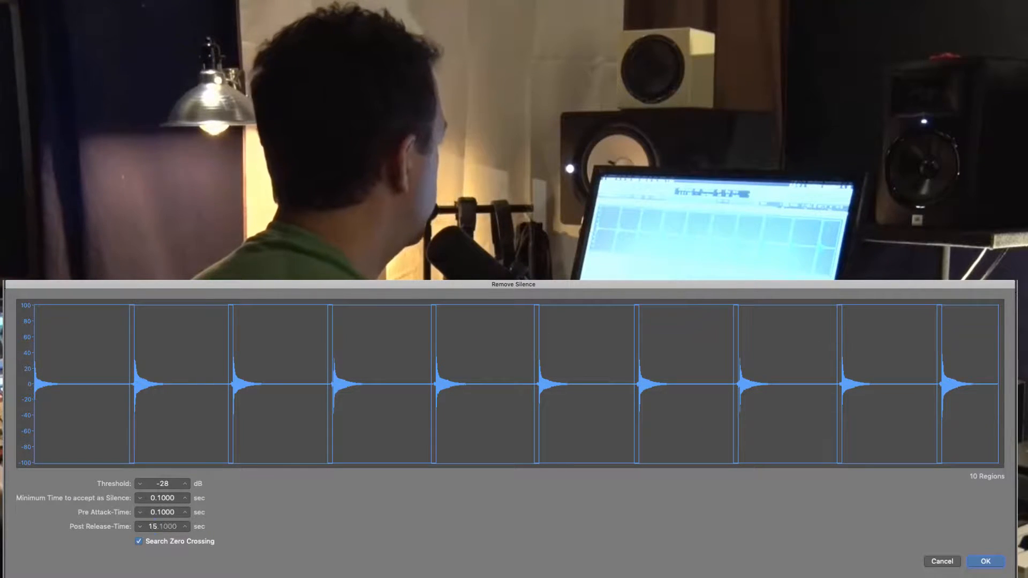
Set Post Release-Time to 0.5 sec and apply Strip Silence, creating ten regions.
{"action": "left_click", "coordinate": [141, 526]}
{"action": "type", "text": "0.5000"}
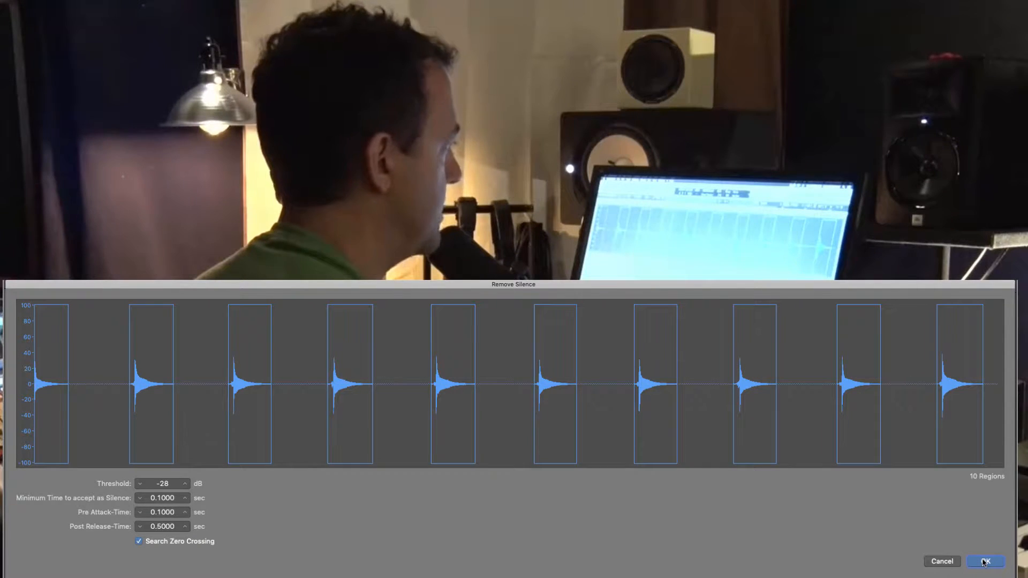
{"action": "left_click", "coordinate": [986, 561]}
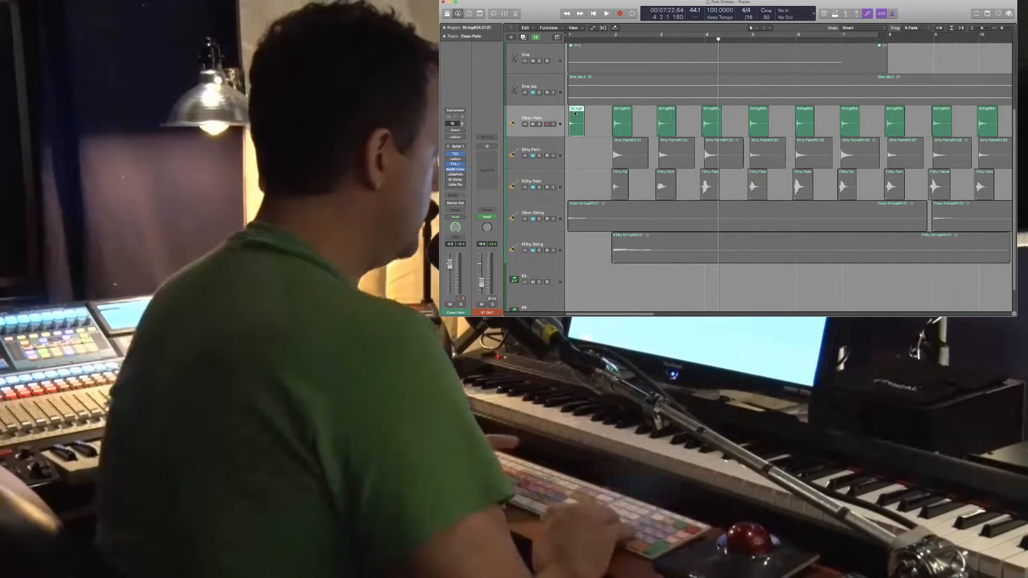
Select the first Clean Palm region and open the Logic Pro X menu.
{"action": "left_click", "coordinate": [710, 119]}
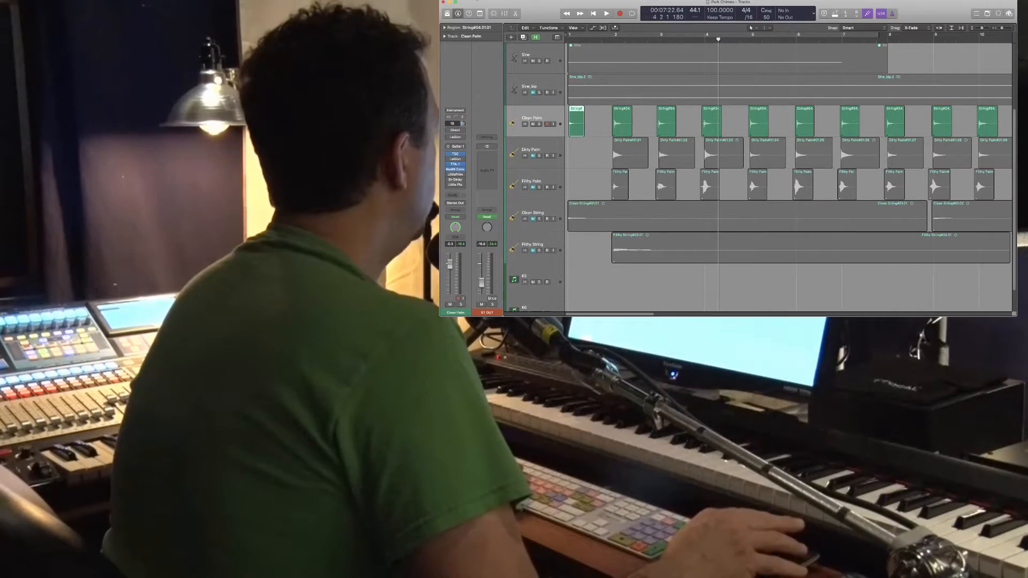
{"action": "left_click", "coordinate": [459, 3]}
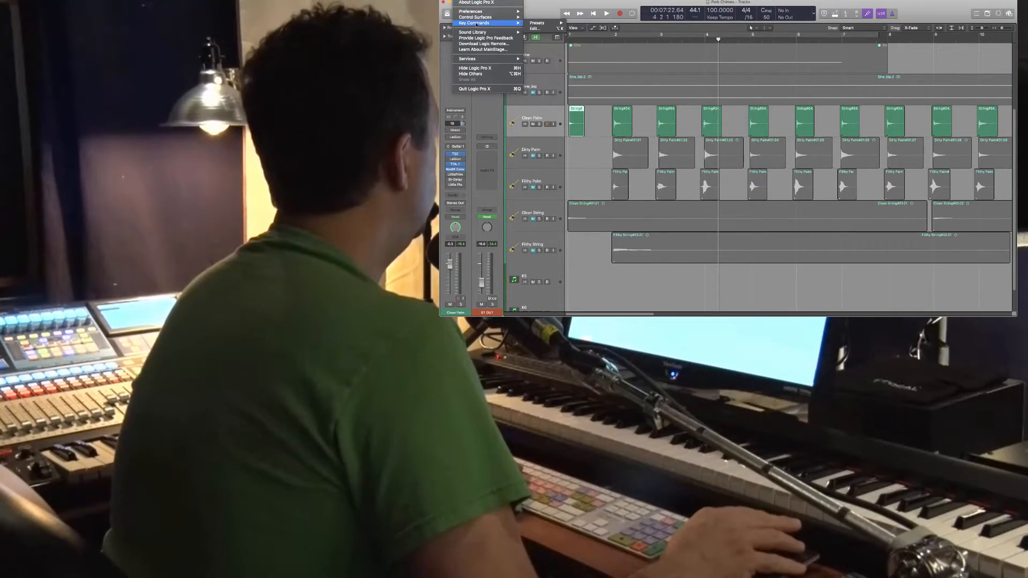
{"action": "left_click", "coordinate": [473, 23]}
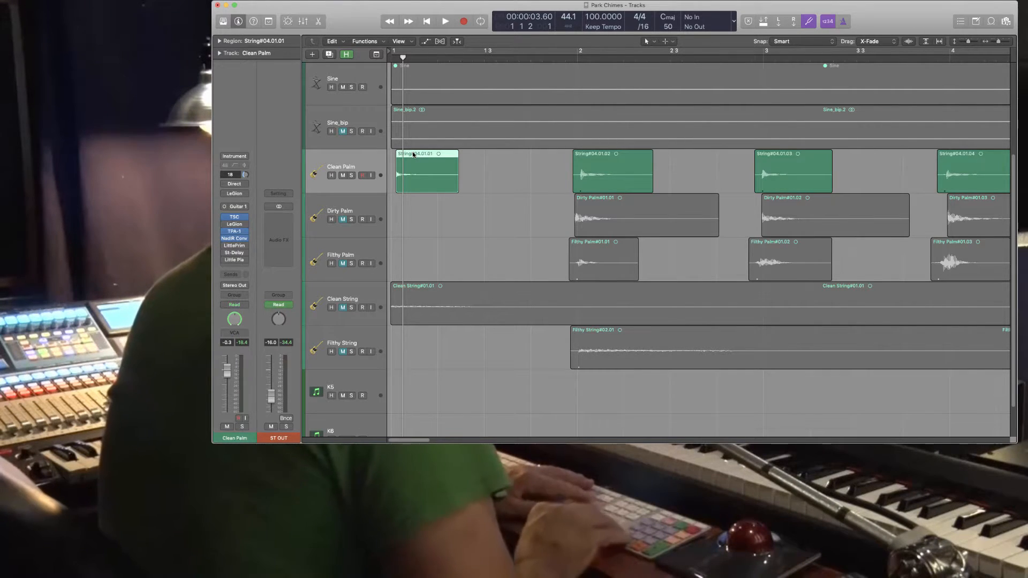
Advance through the Clean Palm regions toward the tenth, trimming each to its transient.
{"action": "left_click", "coordinate": [613, 170]}
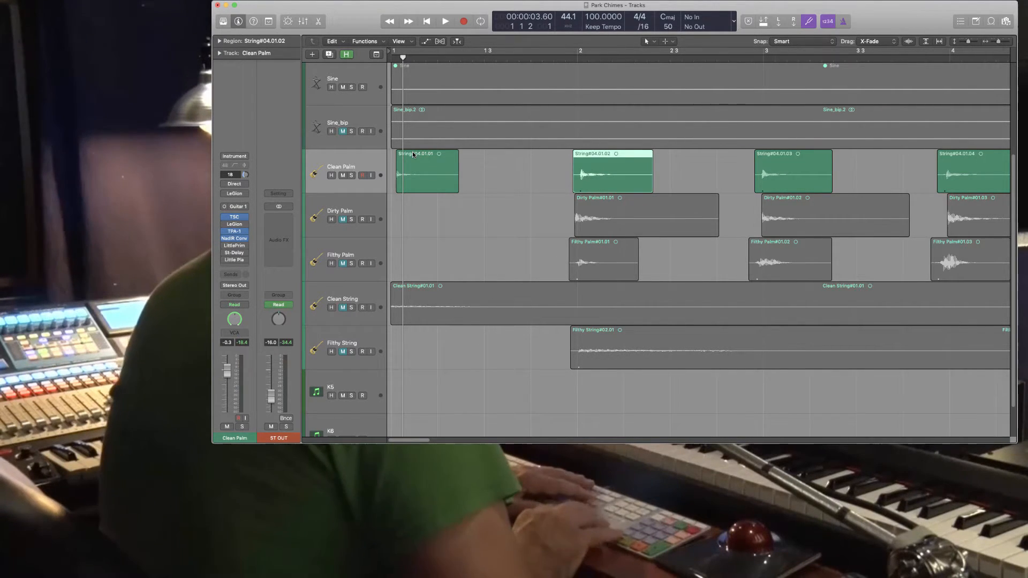
{"action": "scroll", "scroll_direction": "right", "scroll_amount": 3}
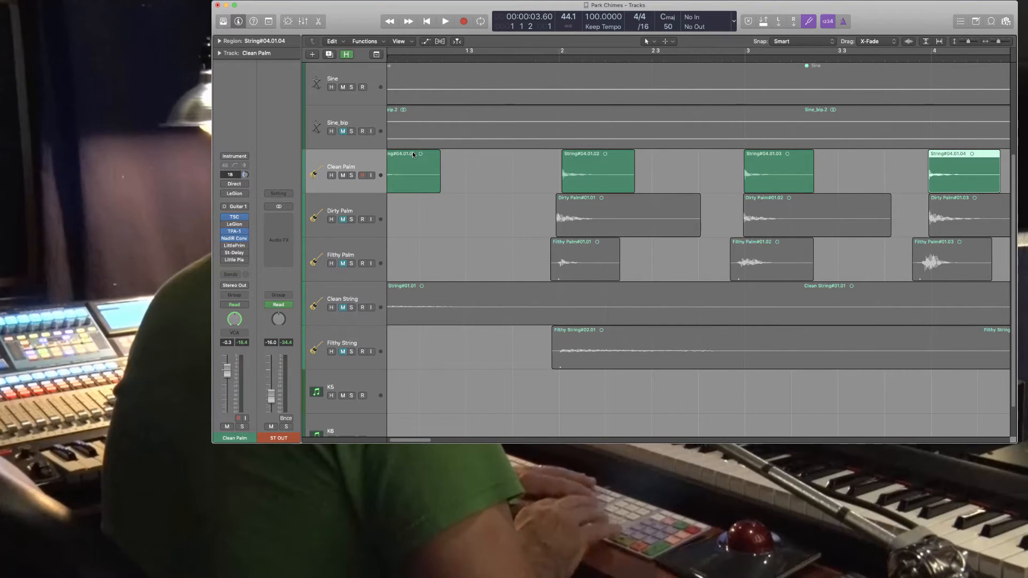
{"action": "scroll", "scroll_direction": "right", "scroll_amount": 3}
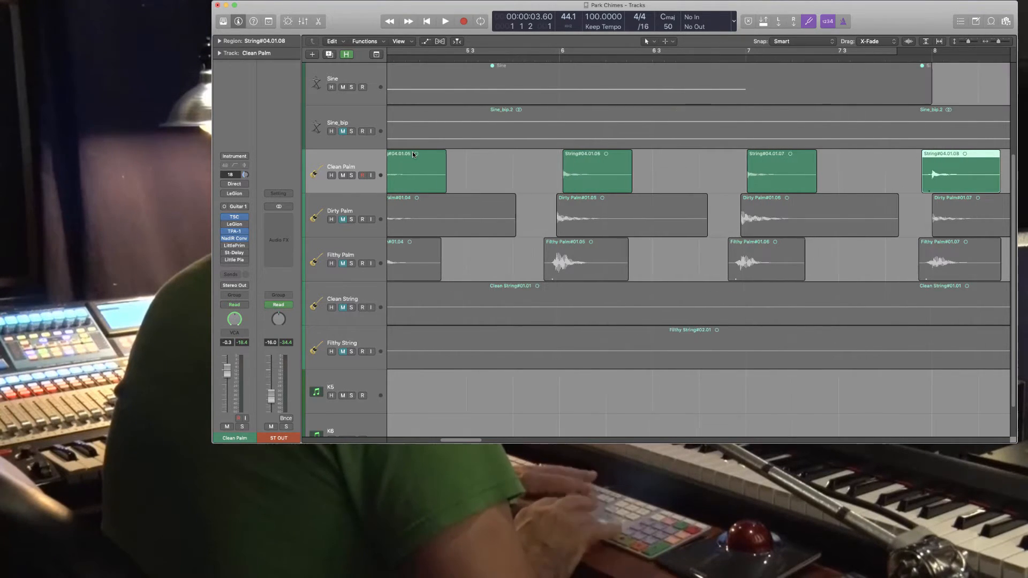
{"action": "scroll", "scroll_direction": "right", "scroll_amount": 3}
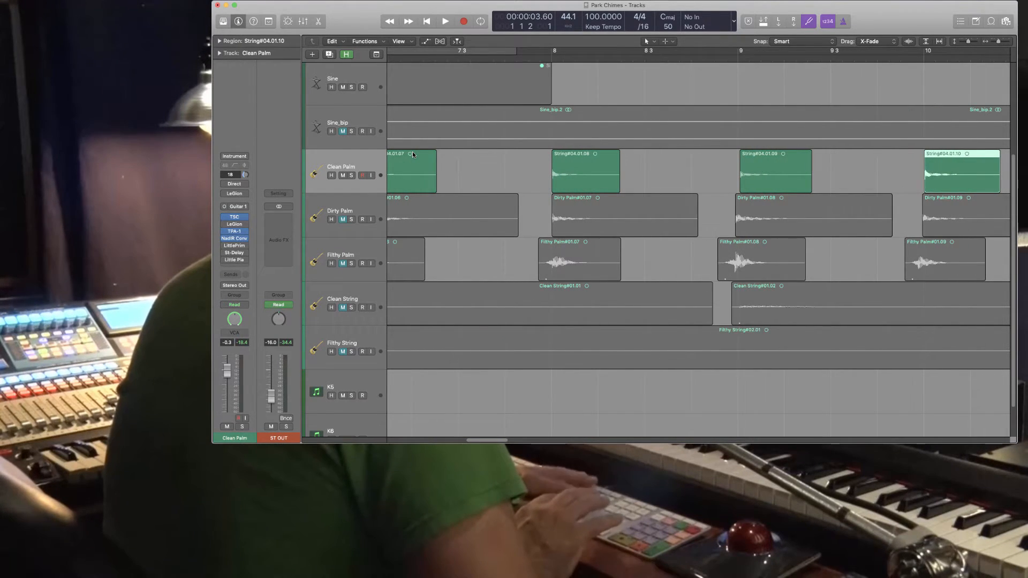